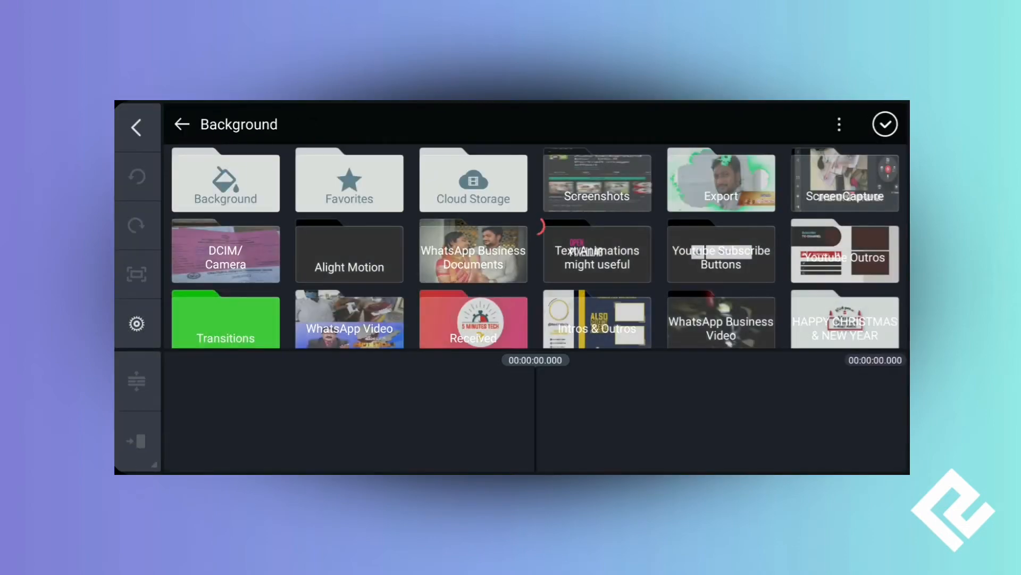
# Step: Place a solid black background clip on the timeline and begin a text layer over it
pyautogui.click(885, 124)
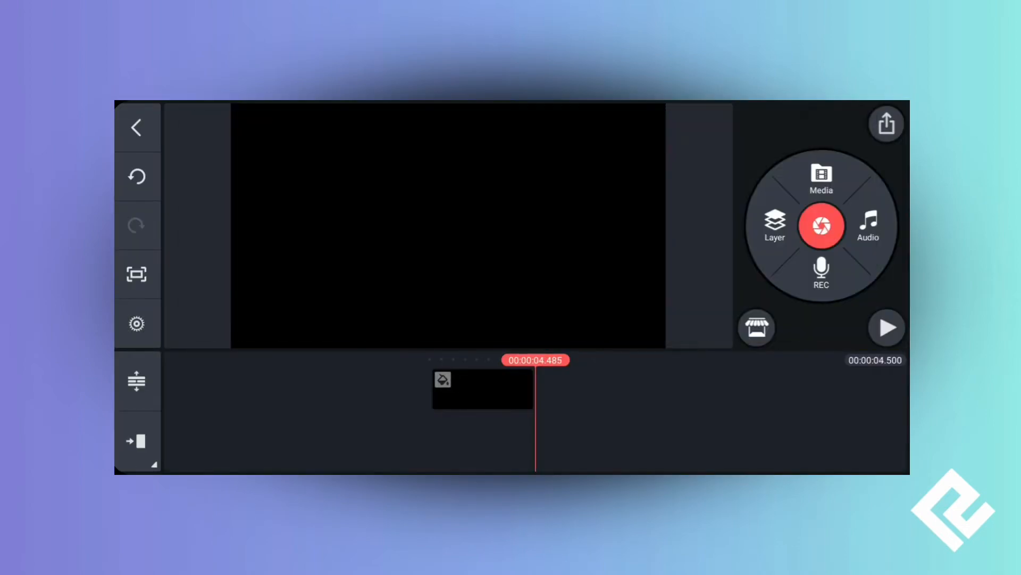
pyautogui.click(775, 224)
pyautogui.write('BLINKI')
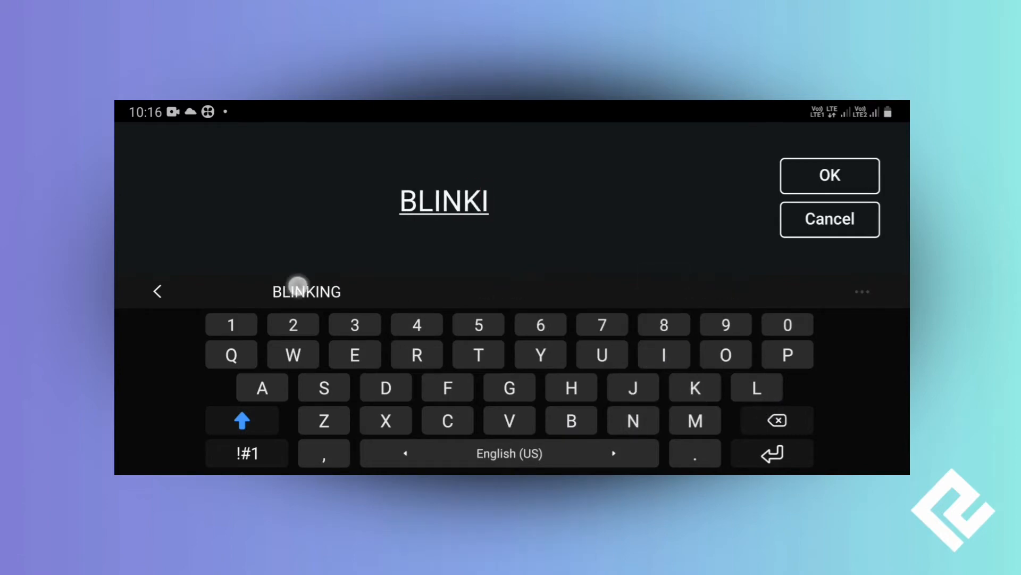
# Step: Add the word BLINKING in a bold Poppins sans-serif font and enlarge it over the black clip
pyautogui.click(829, 175)
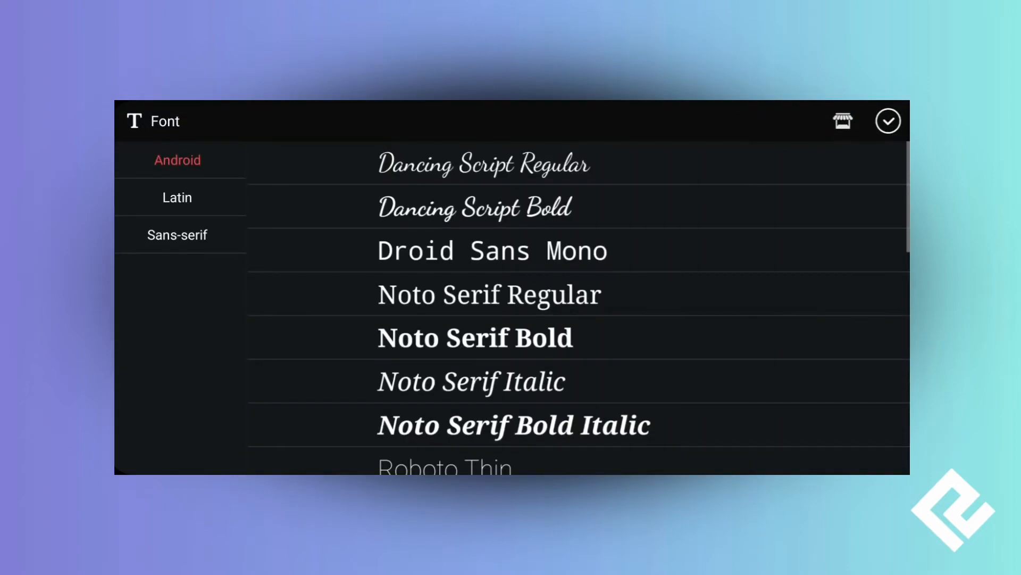
pyautogui.click(176, 235)
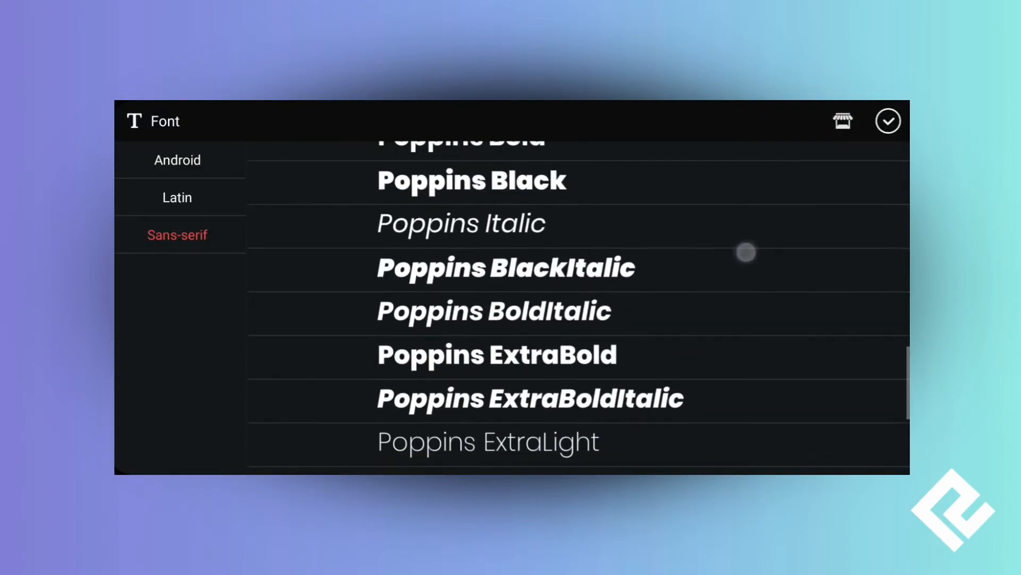
pyautogui.scroll(-3)
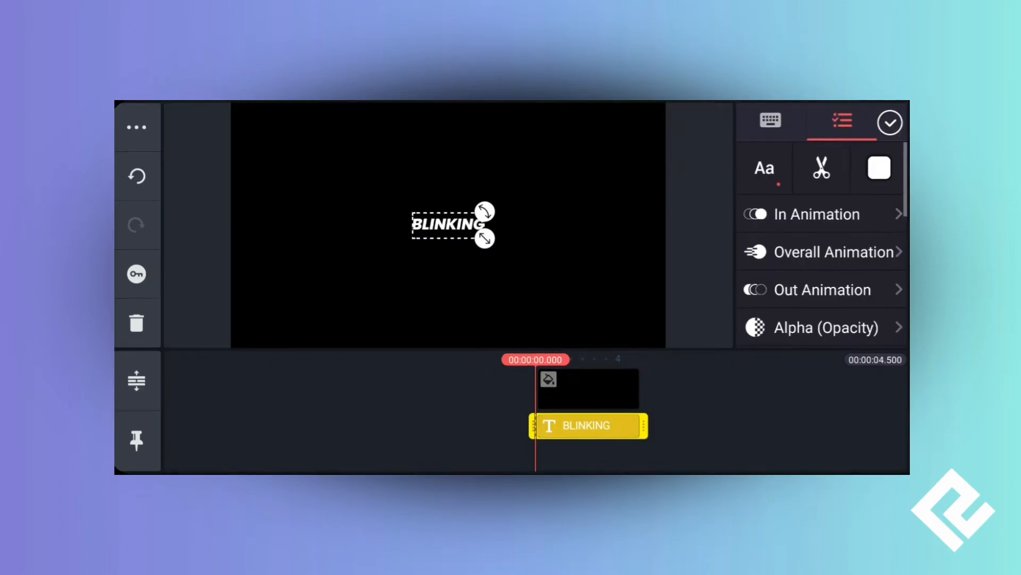
pyautogui.moveTo(484, 238); pyautogui.dragTo(538, 271)
pyautogui.write('EFFECT')
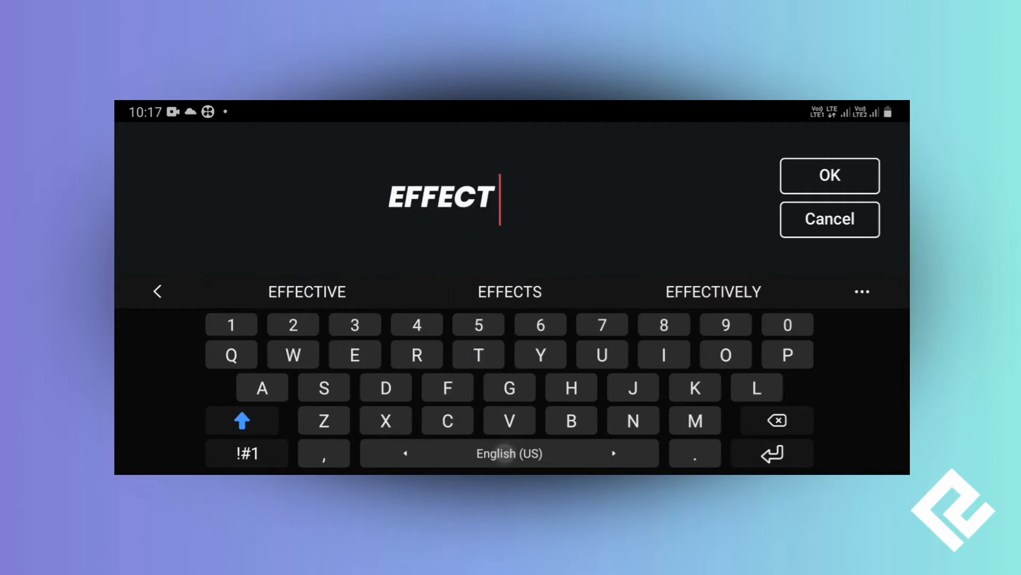
# Step: Add a second black clip with the text EFFECT after the BLINKING clip
pyautogui.click(829, 175)
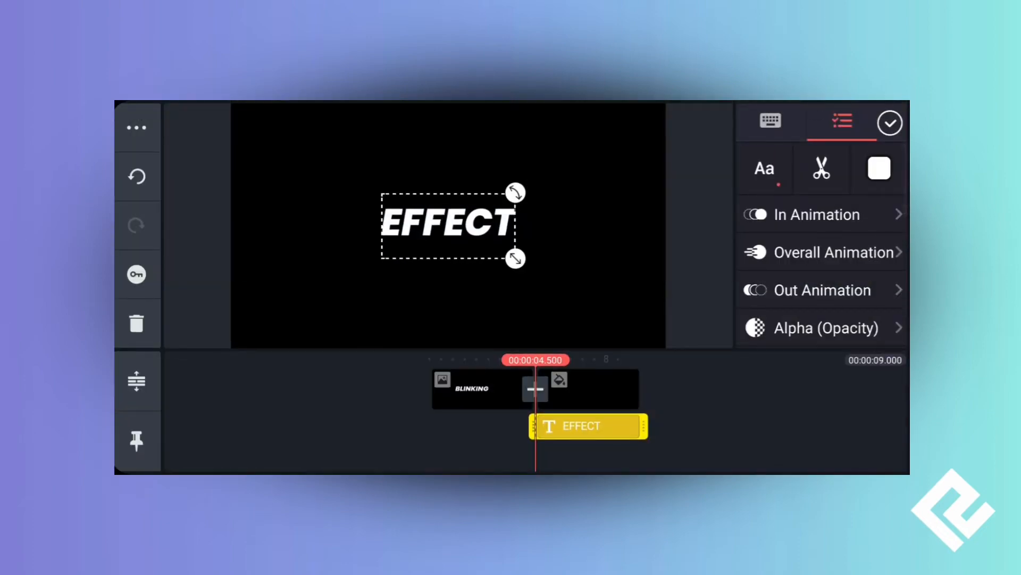
pyautogui.click(889, 122)
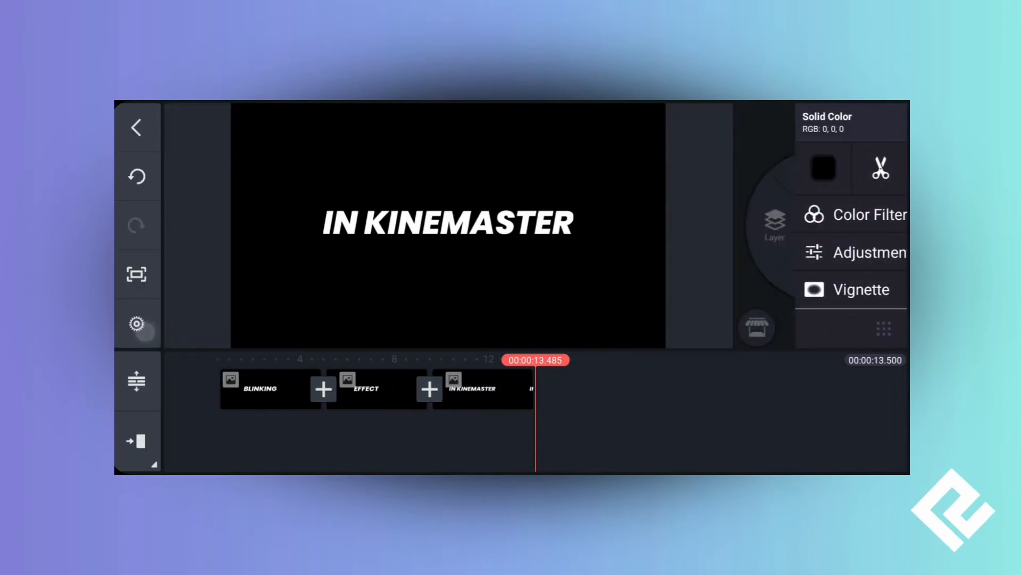
# Step: Trim the EFFECT clip to under two seconds and the IN KINEMASTER clip to about three
pyautogui.click(258, 388)
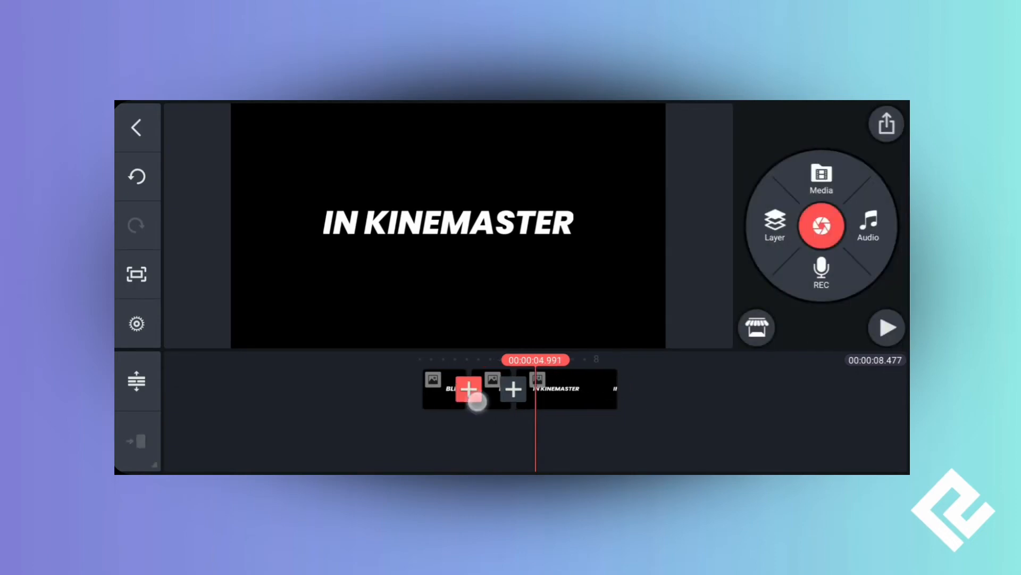
pyautogui.click(563, 389)
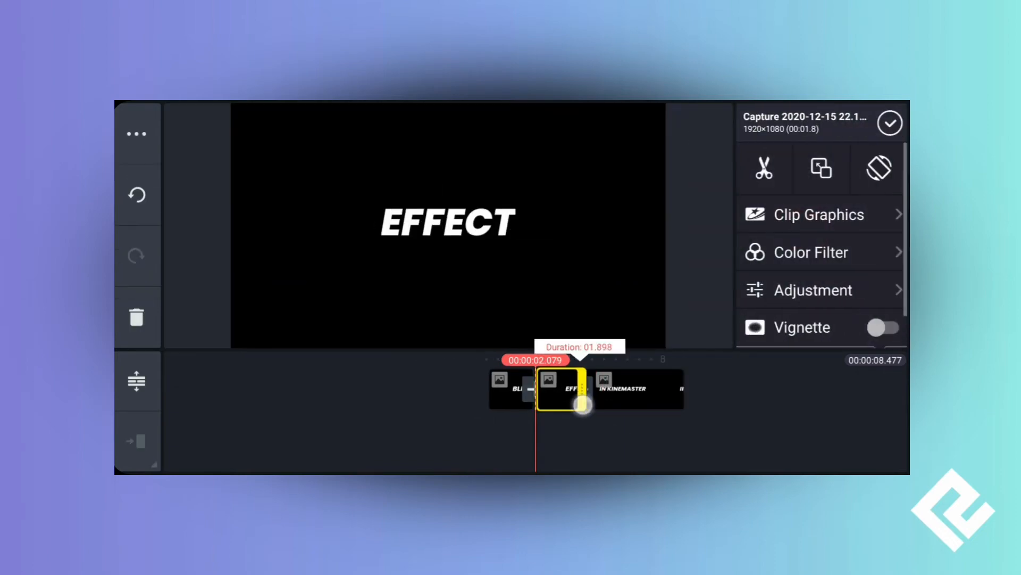
pyautogui.moveTo(579, 407); pyautogui.dragTo(600, 417)
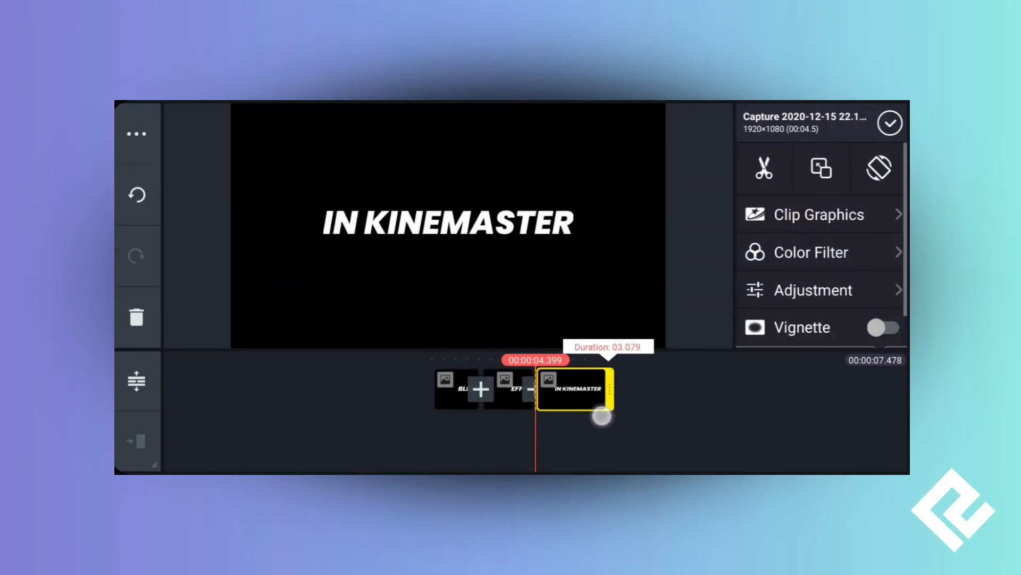
pyautogui.moveTo(598, 417); pyautogui.dragTo(536, 389)
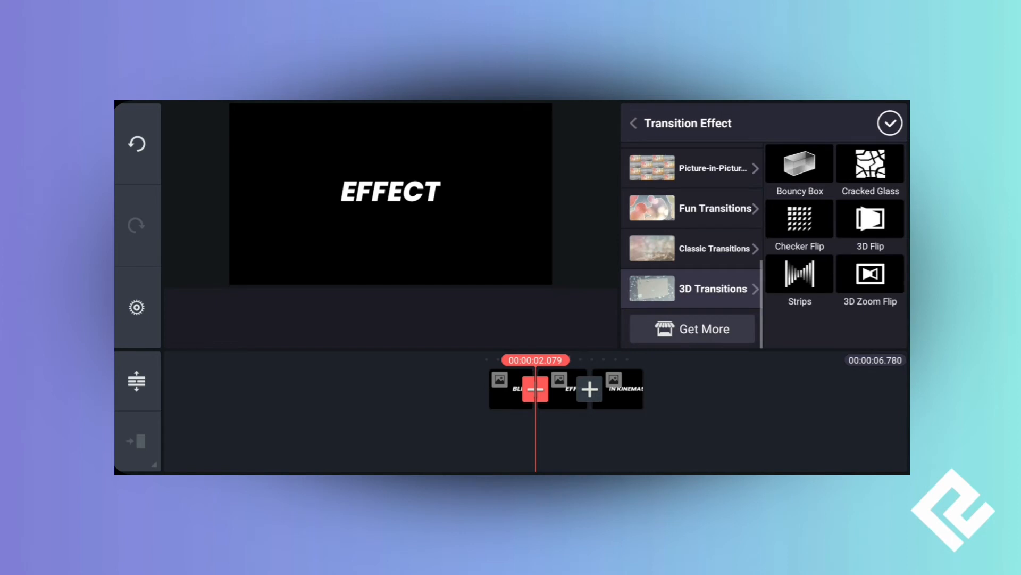
# Step: Apply a Strips 3D transition with set duration to both gaps between the three text clips
pyautogui.click(800, 274)
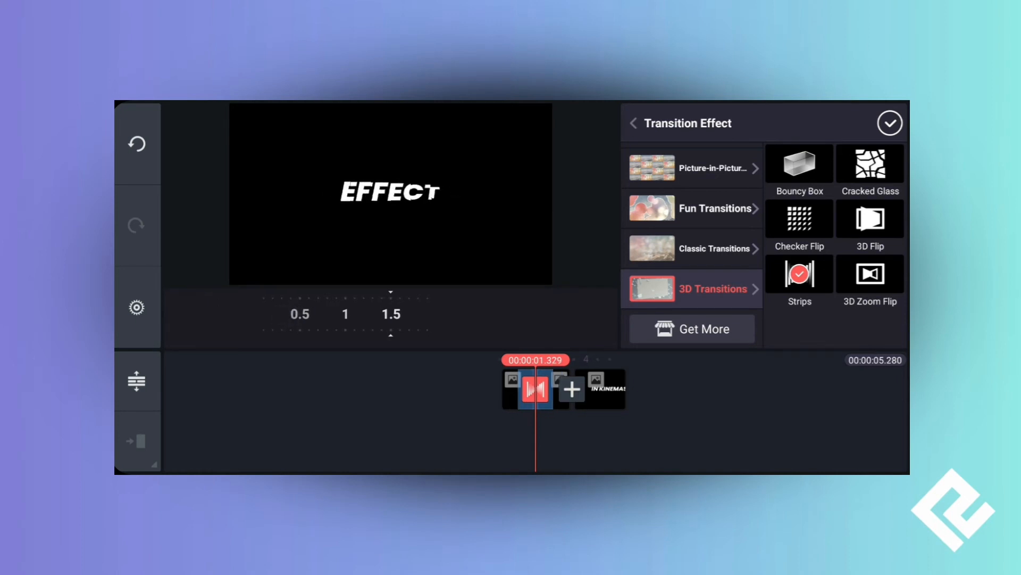
pyautogui.click(633, 122)
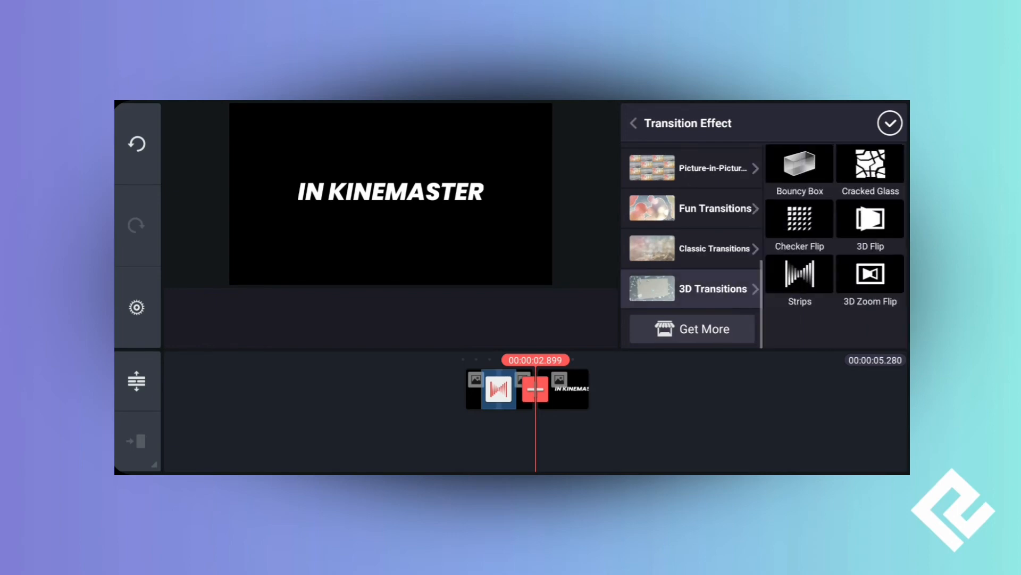
pyautogui.click(799, 273)
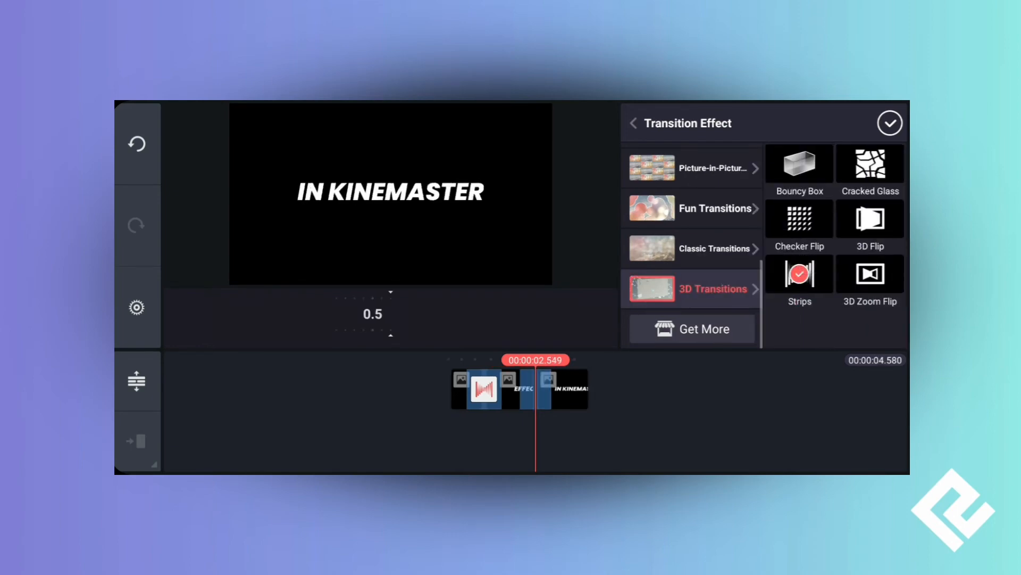
pyautogui.click(890, 123)
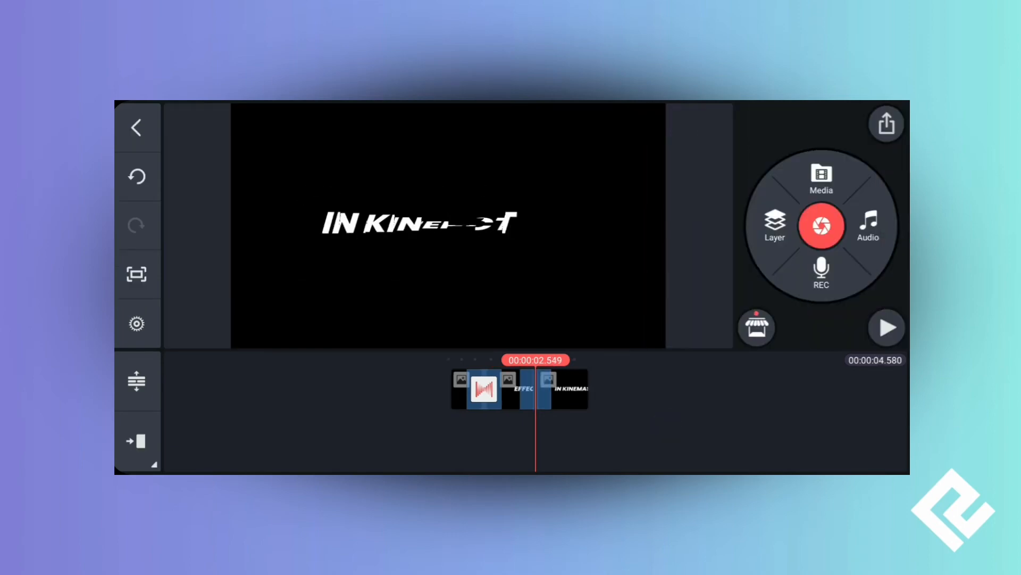
pyautogui.click(515, 388)
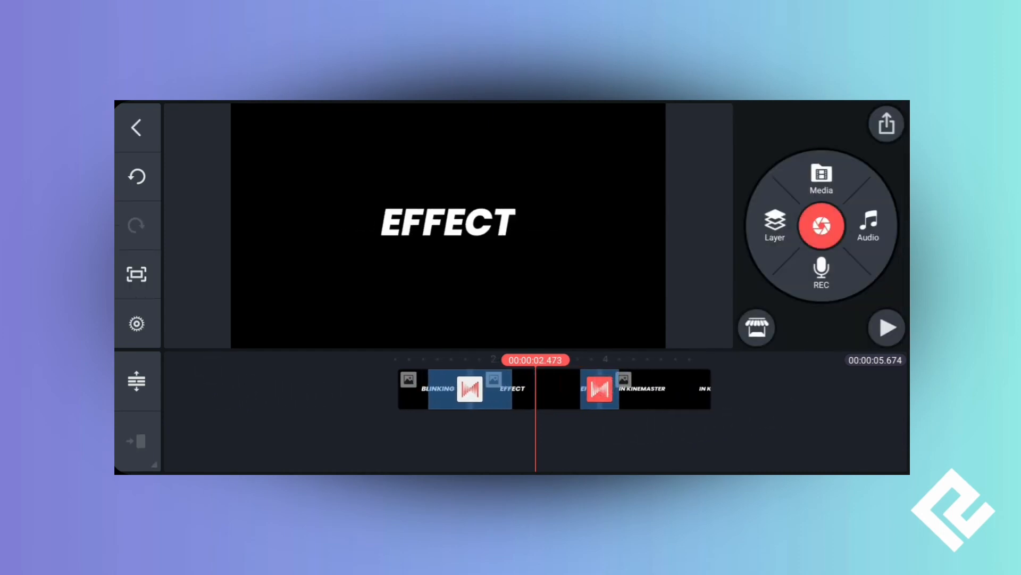
# Step: Adjust the second Strips transition's duration and preview the video from the start
pyautogui.click(533, 388)
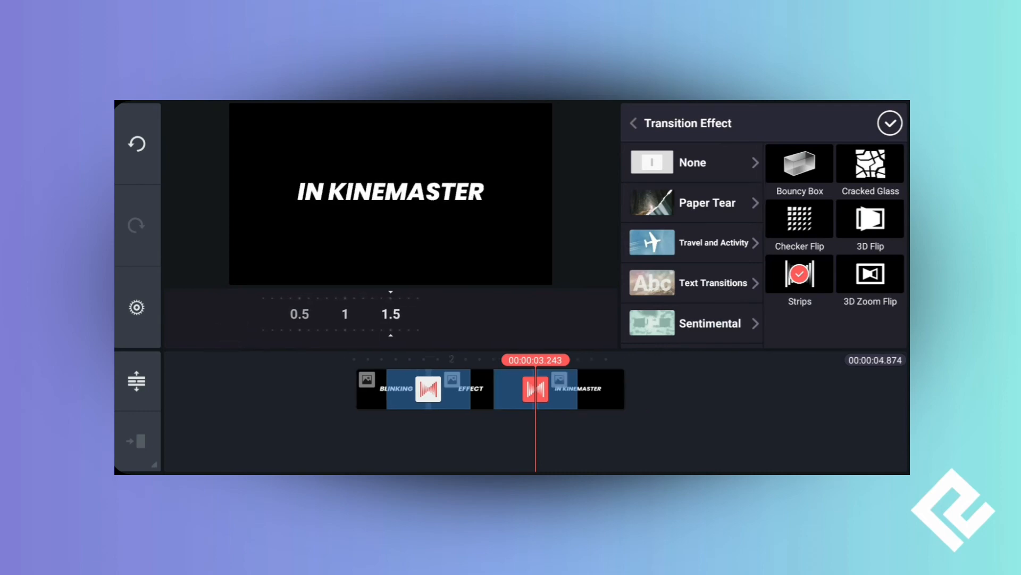
pyautogui.click(890, 123)
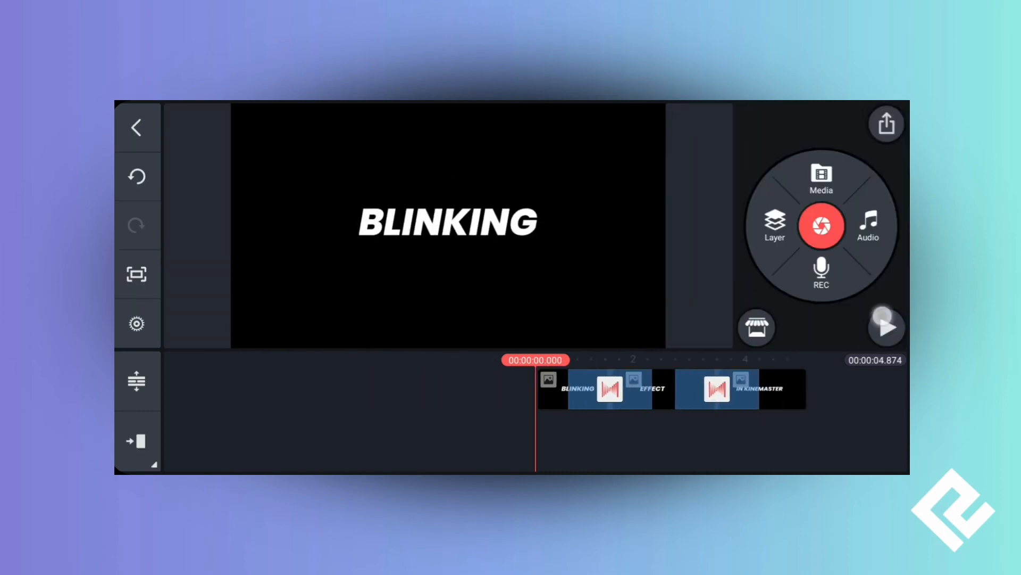
pyautogui.click(885, 327)
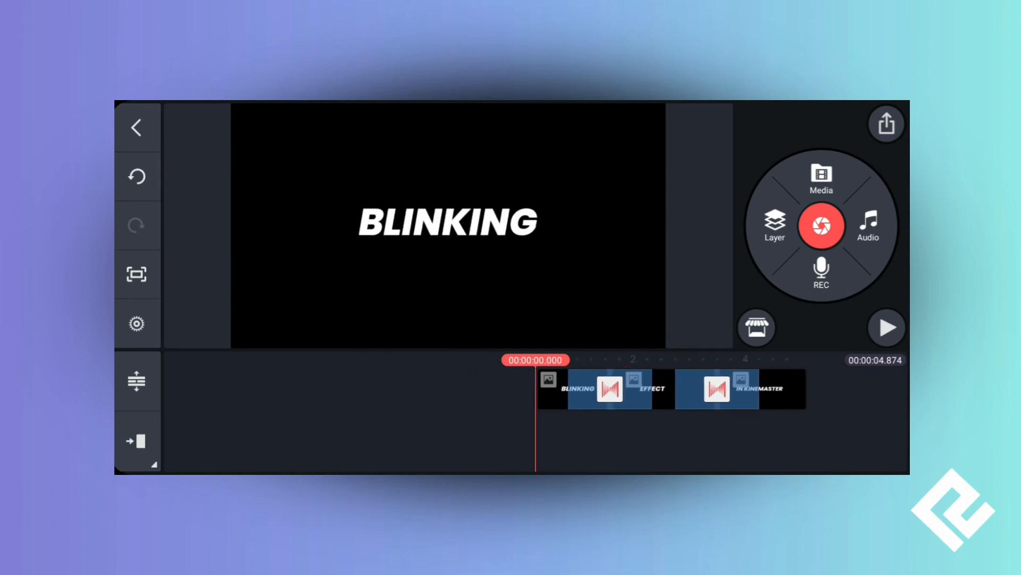
# Step: Export the finished blinking-text project as a video
pyautogui.click(886, 124)
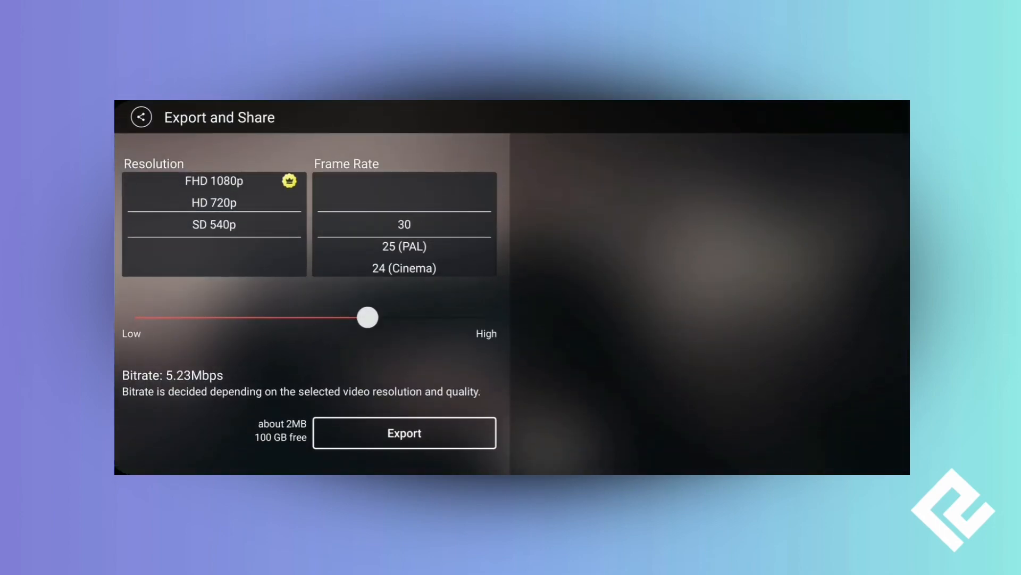
pyautogui.click(404, 432)
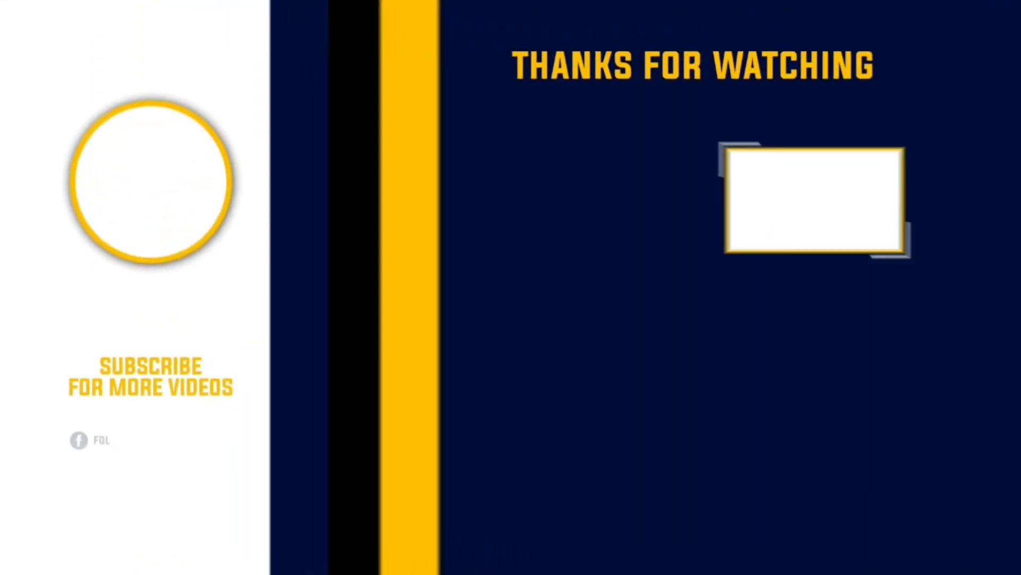